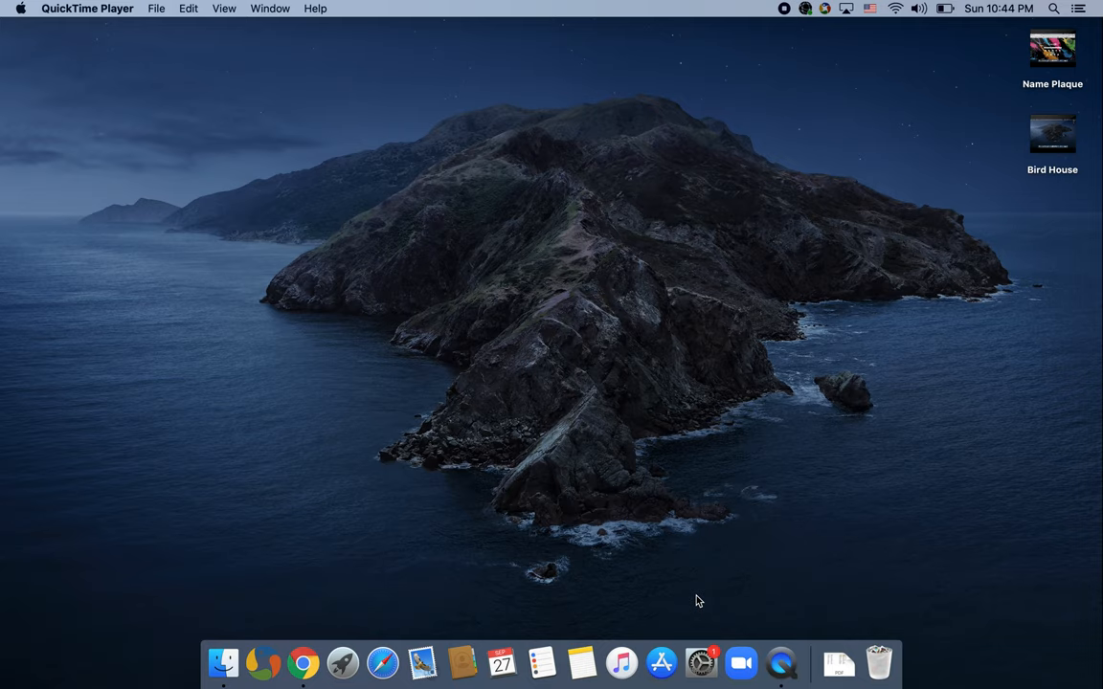
mouse_move(363, 617)
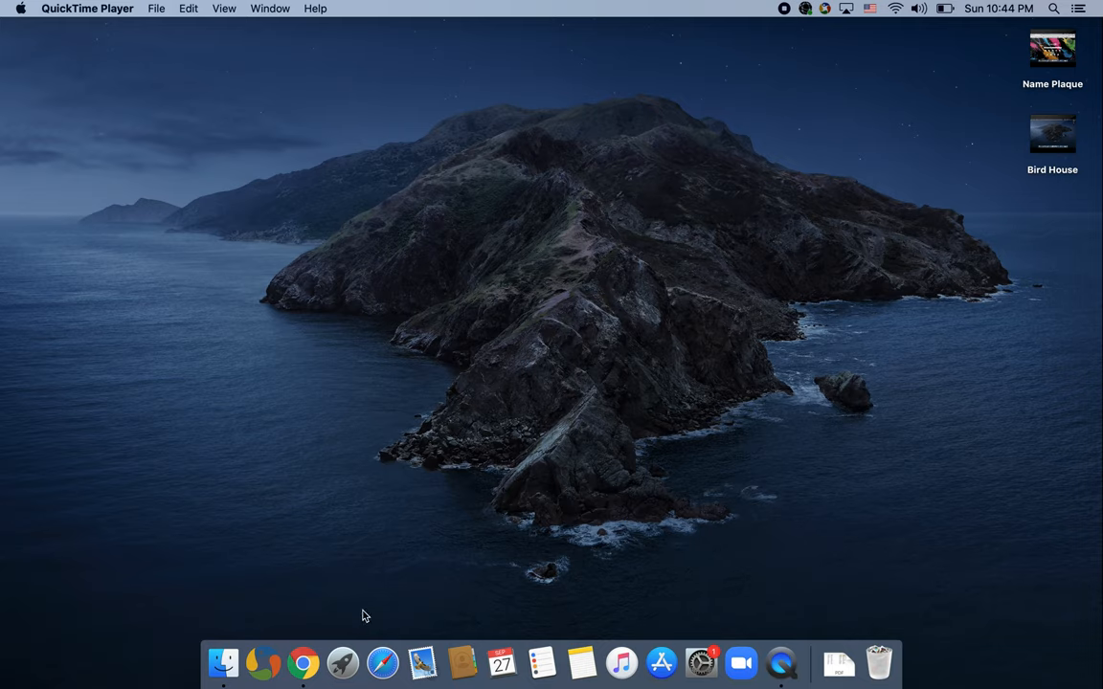
mouse_move(303, 663)
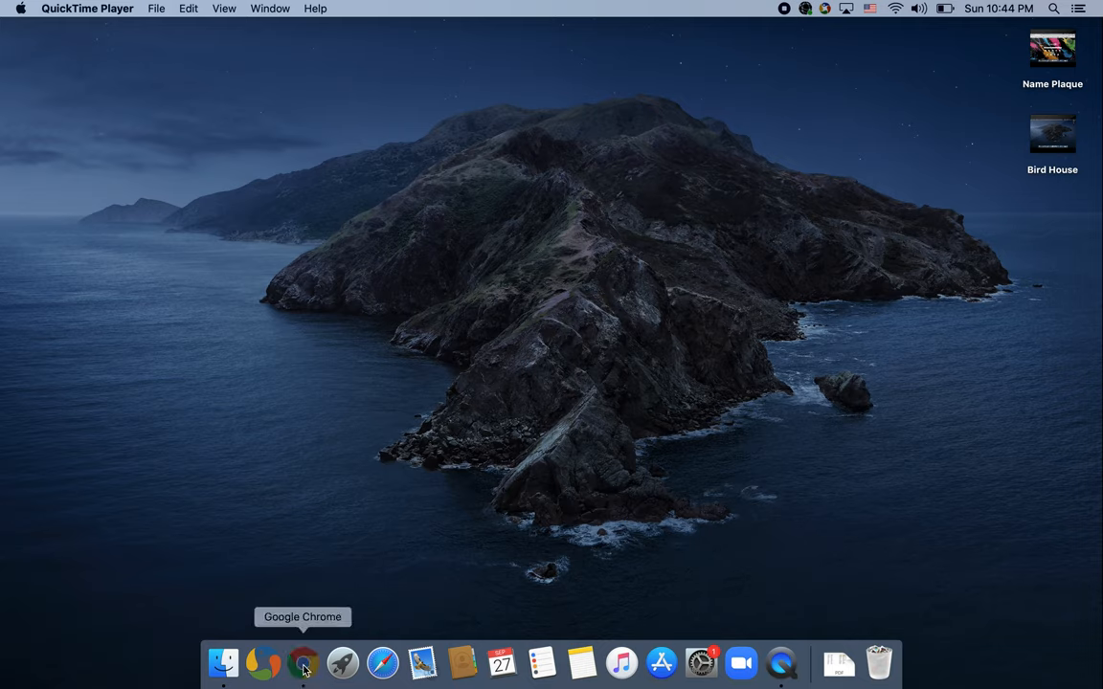
Step: Launch Chrome and reach the SketchUp web app via the bookmarks overflow
click(303, 663)
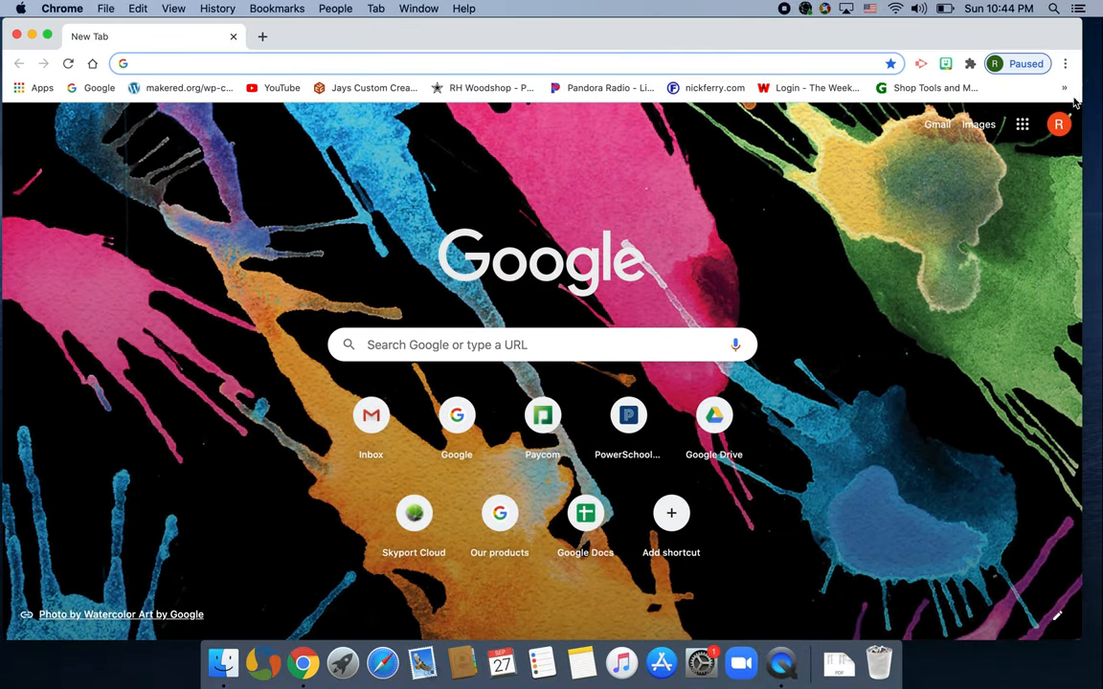
click(1065, 88)
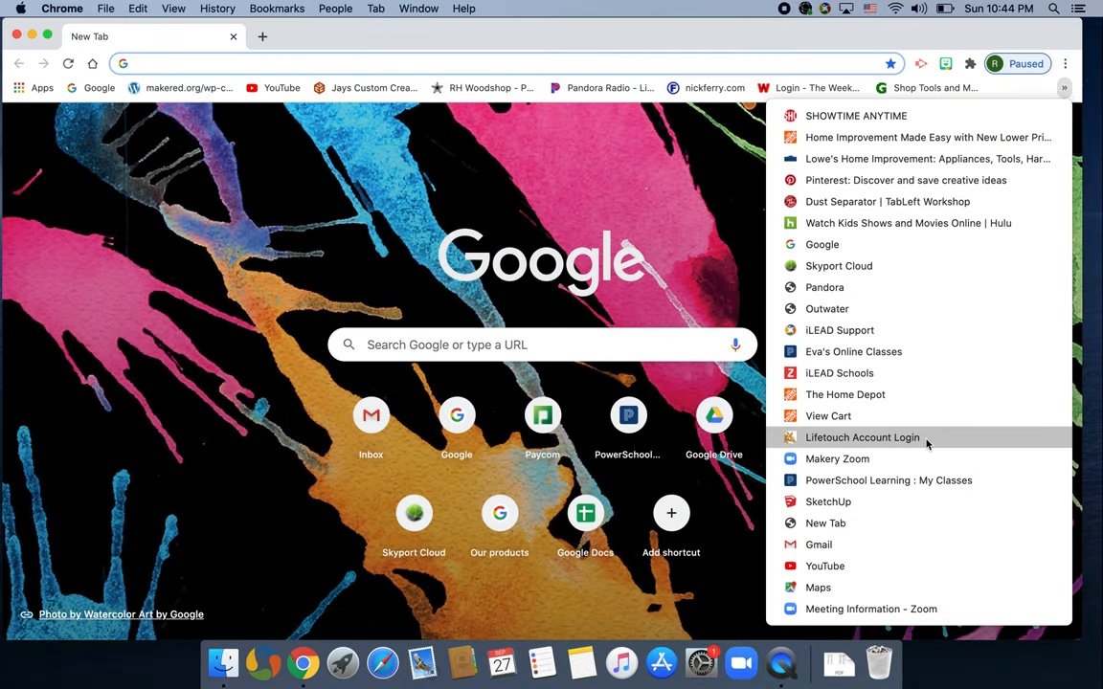
click(827, 502)
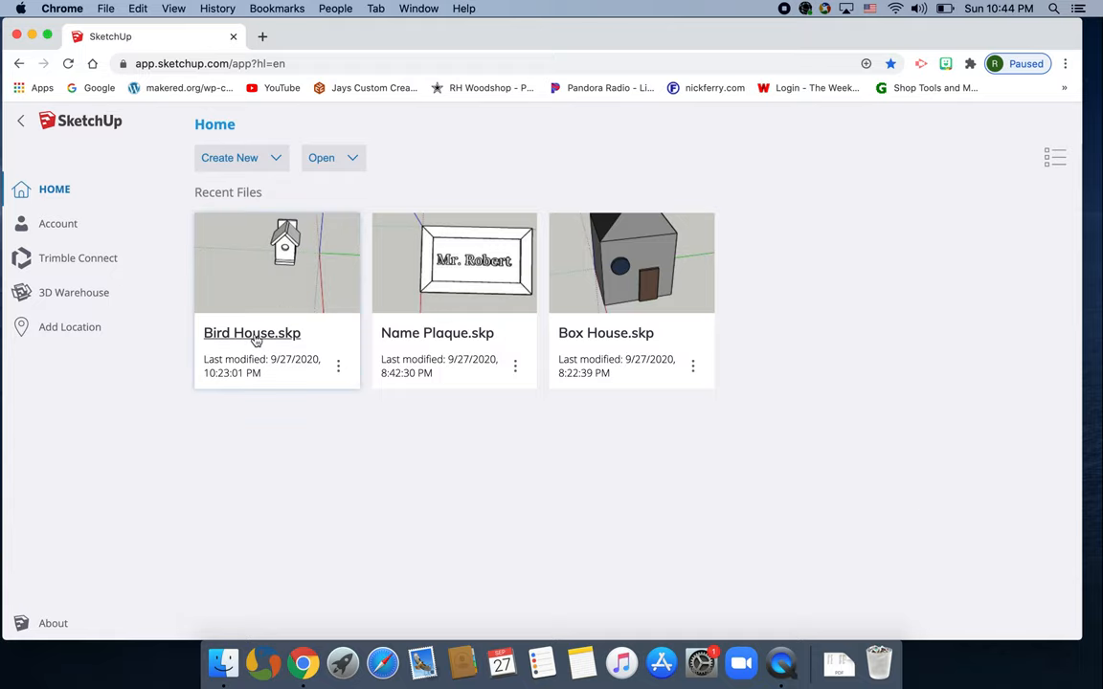
Step: Open Bird House.skp from the Recent Files list
click(253, 333)
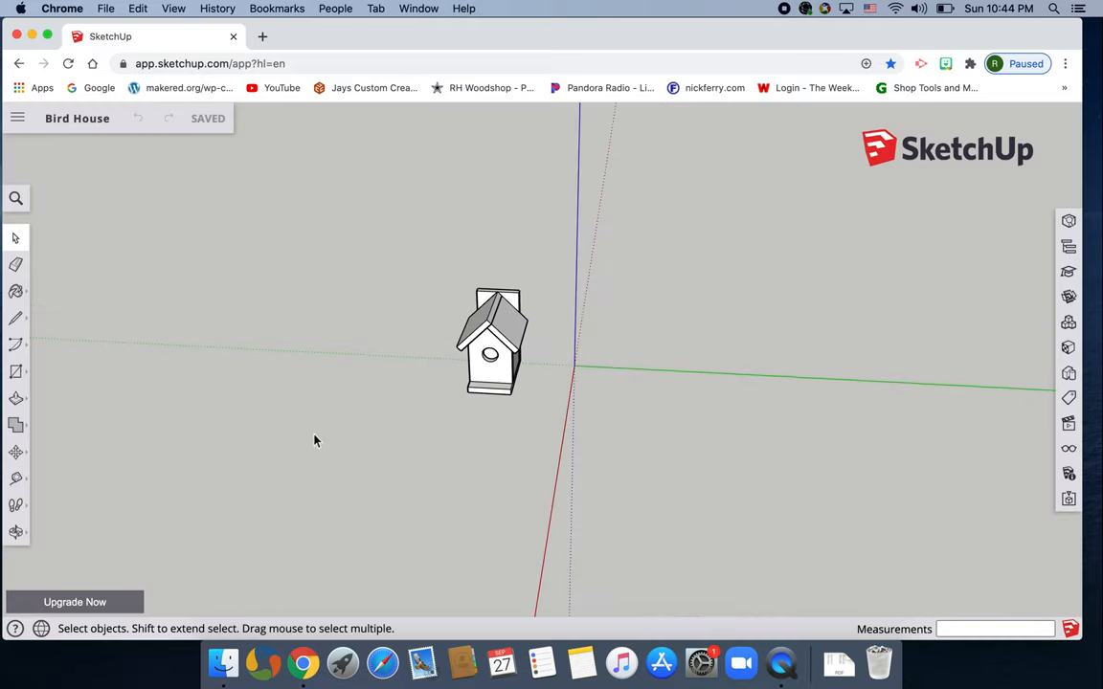
mouse_move(473, 425)
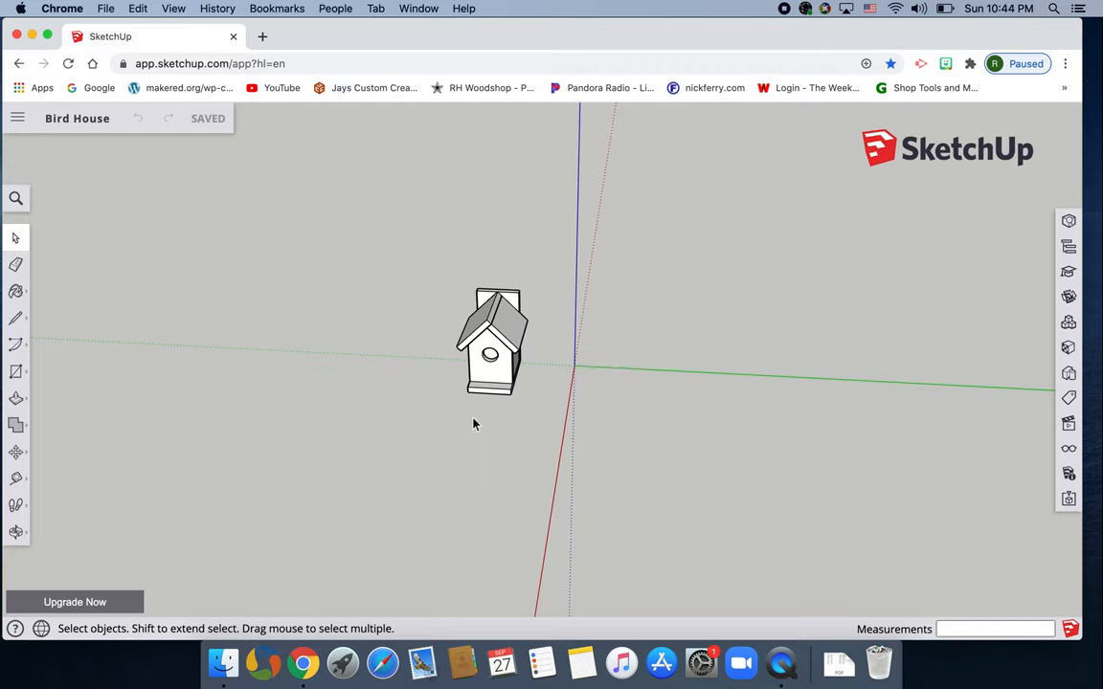
mouse_move(571, 406)
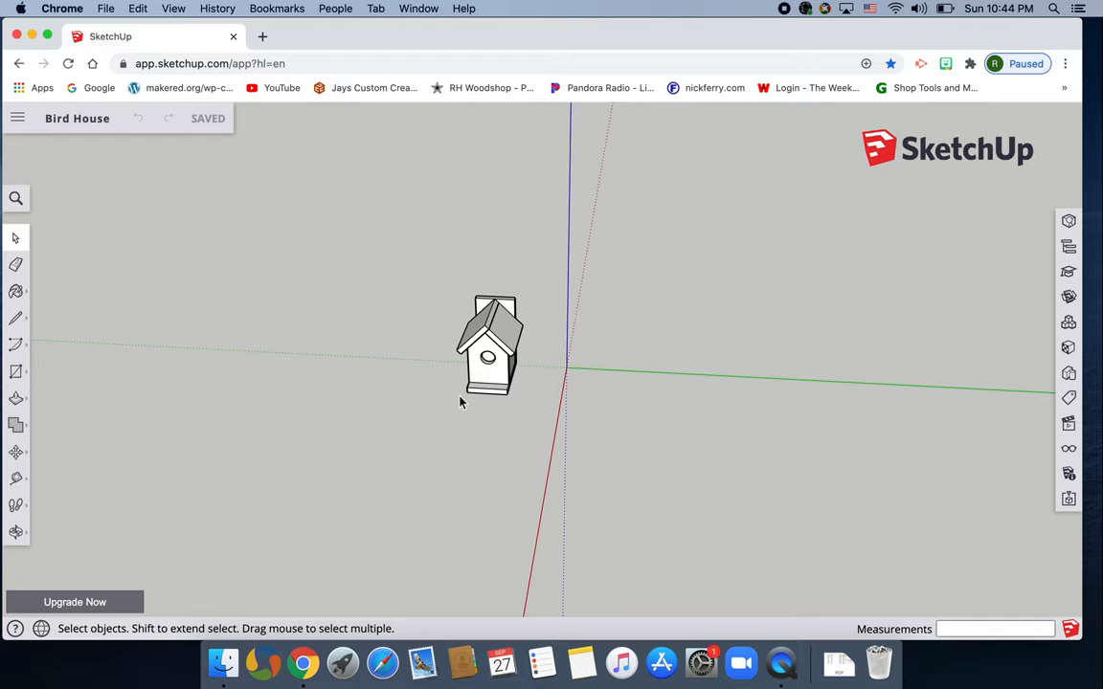
mouse_move(568, 371)
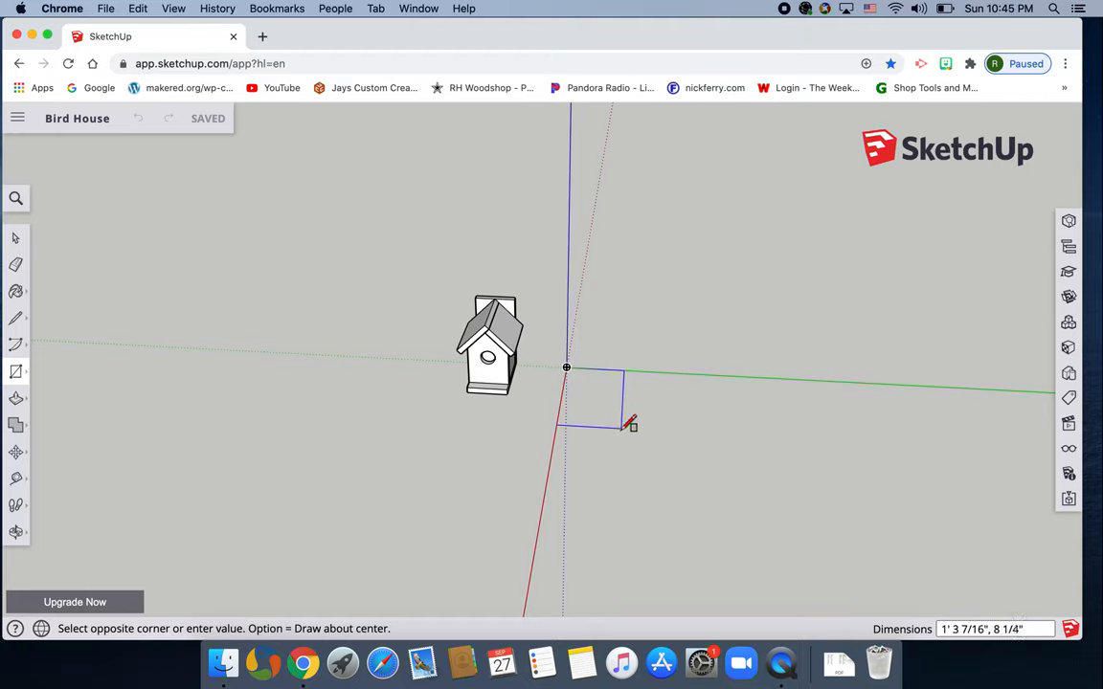
mouse_move(613, 429)
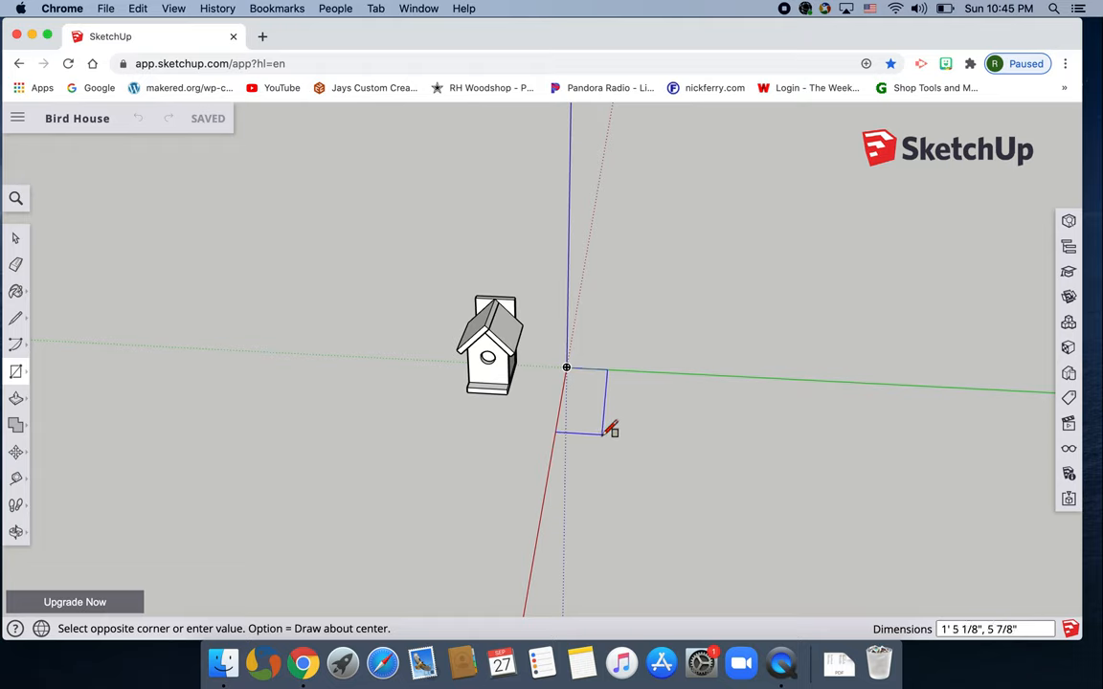
mouse_move(613, 429)
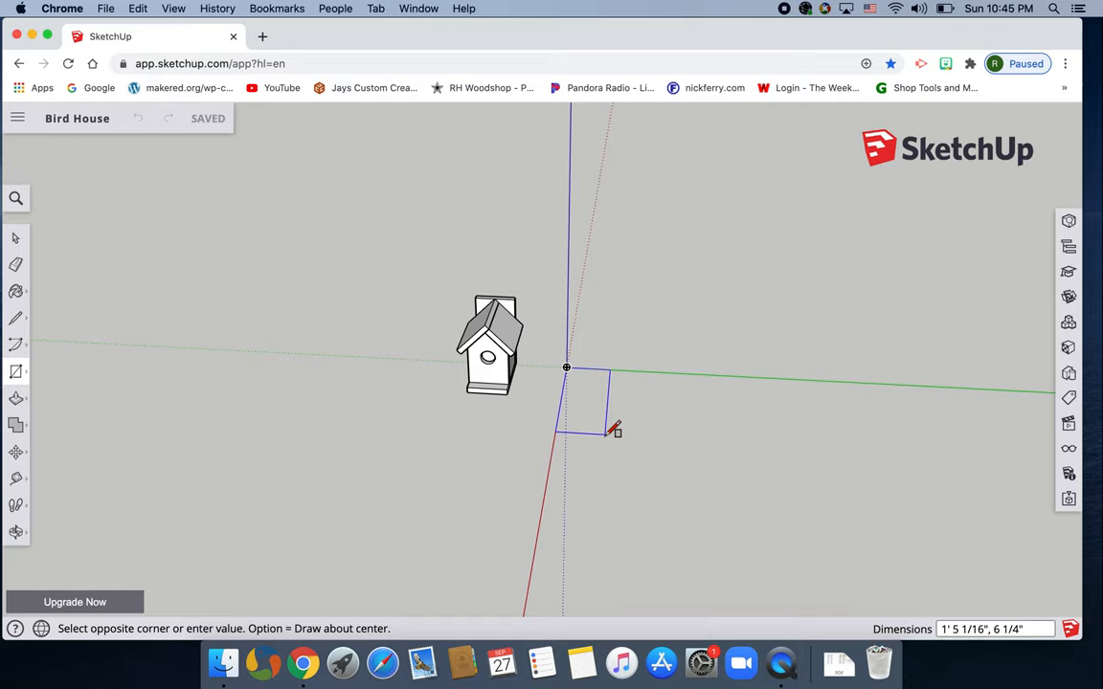
Step: Enter the board rectangle's dimensions as 8',5 from the origin
text(8')
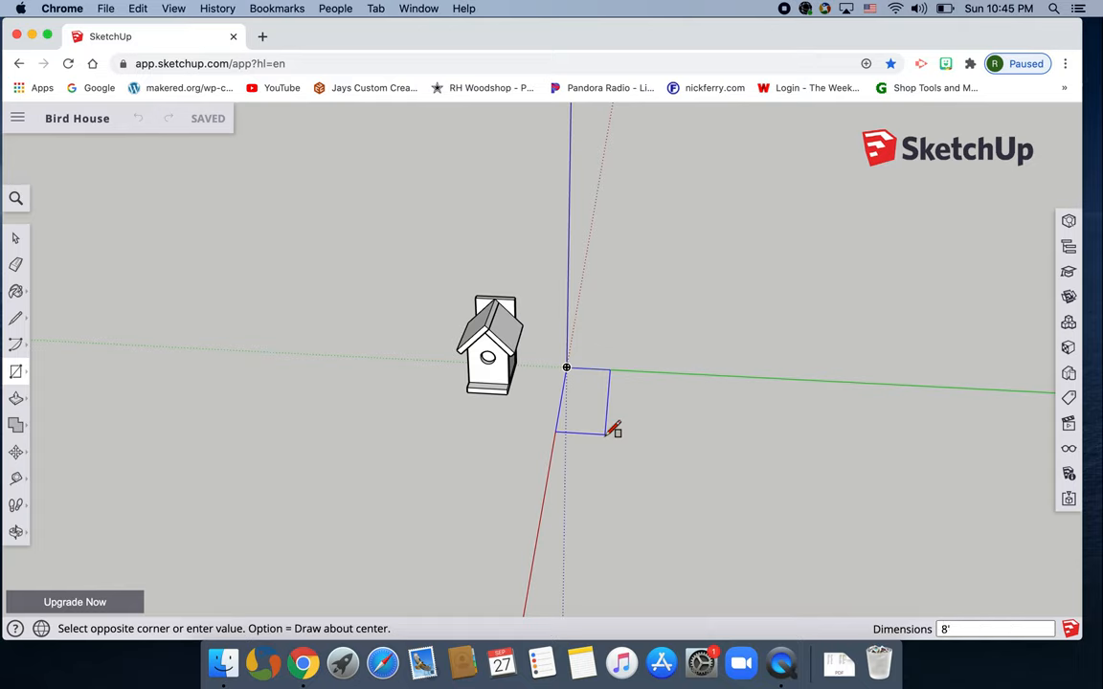
text(,)
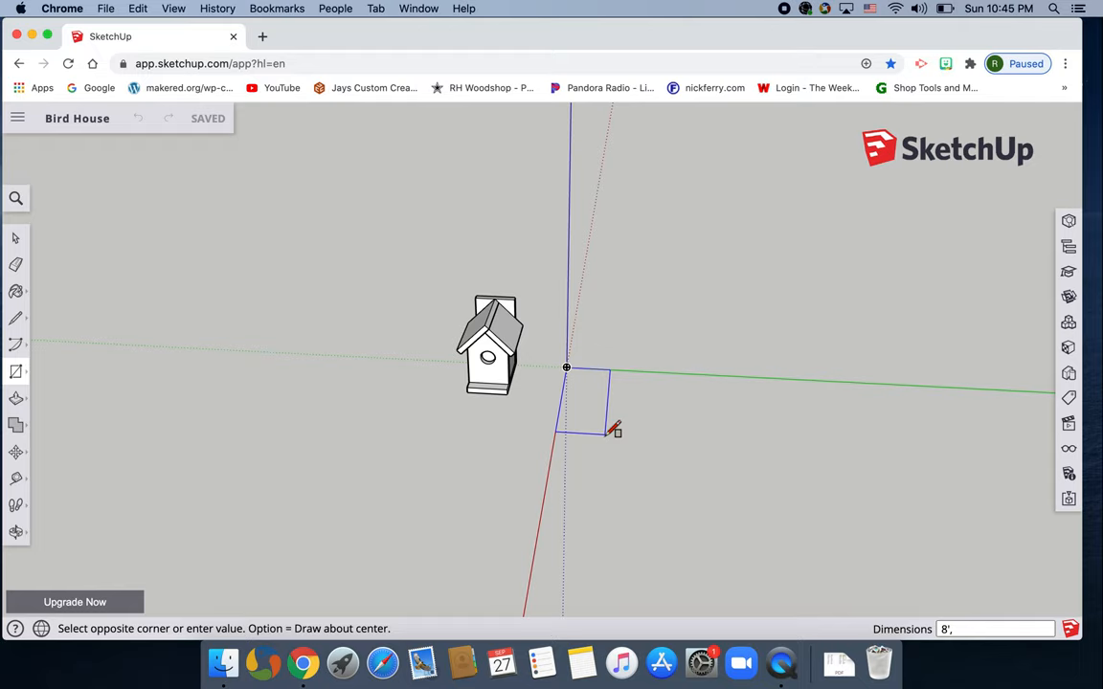
text(5)
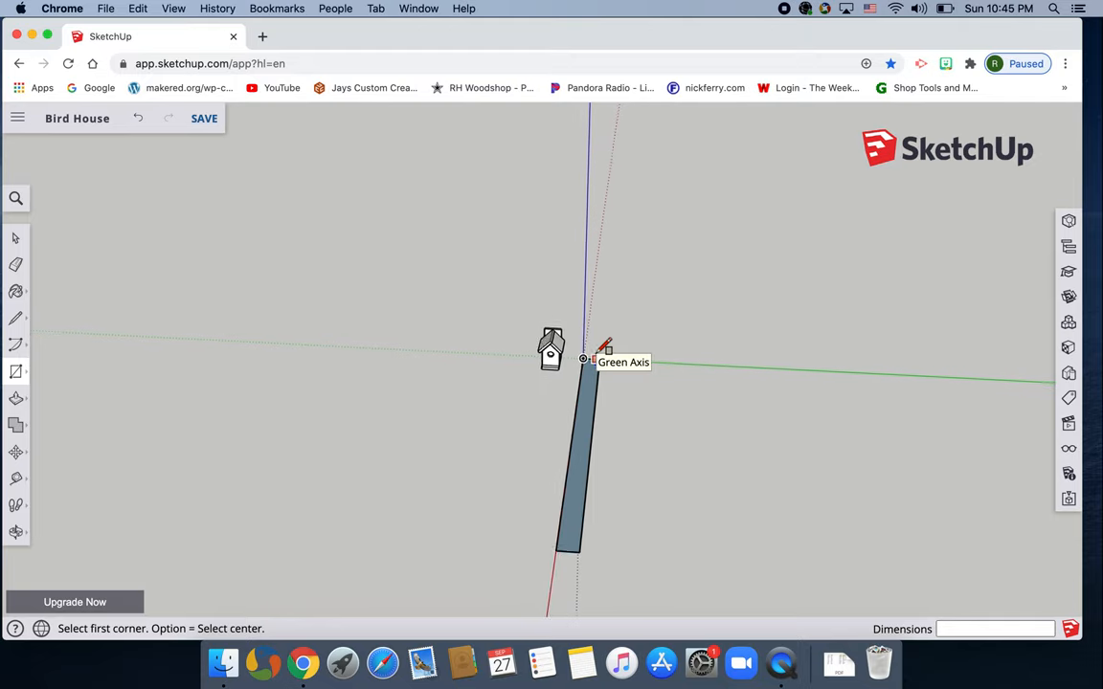
mouse_move(597, 498)
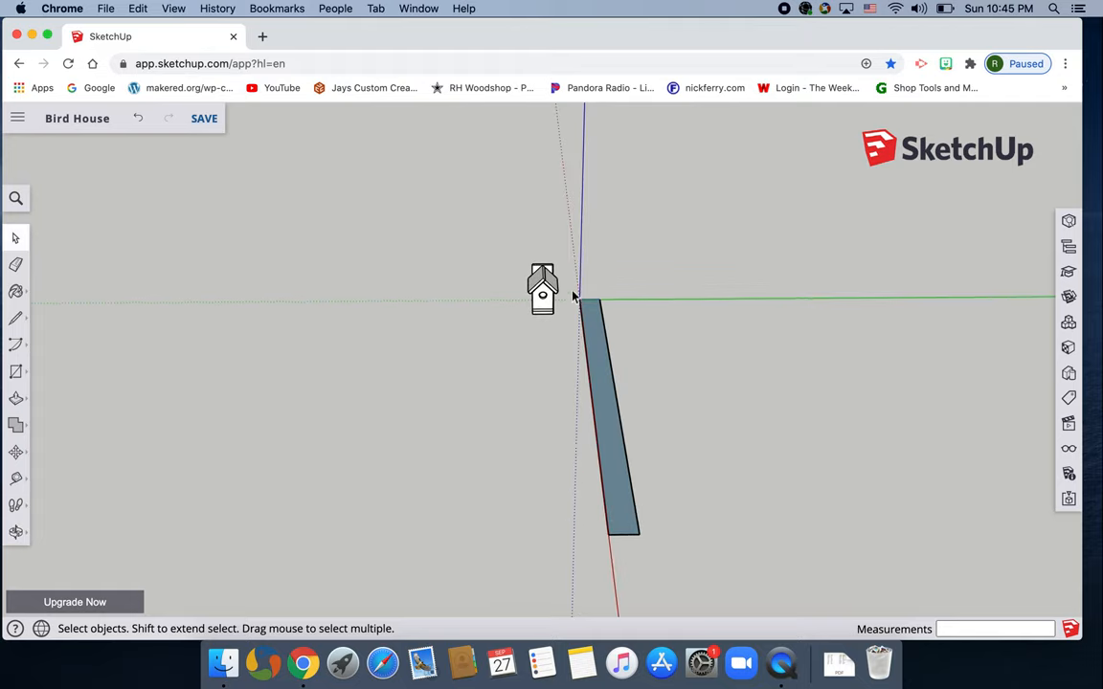
Step: Window-select the whole eight-foot board rectangle
drag(575, 278, 666, 570)
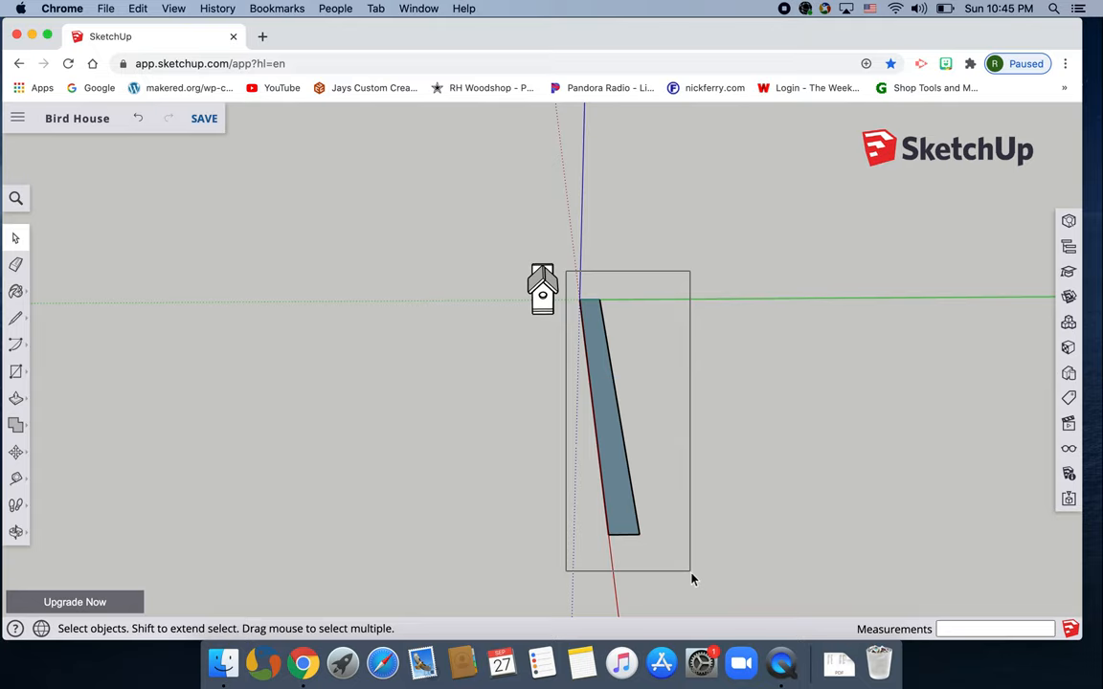
Step: Make the selected rectangle a component with Definition 'board'
click(613, 411)
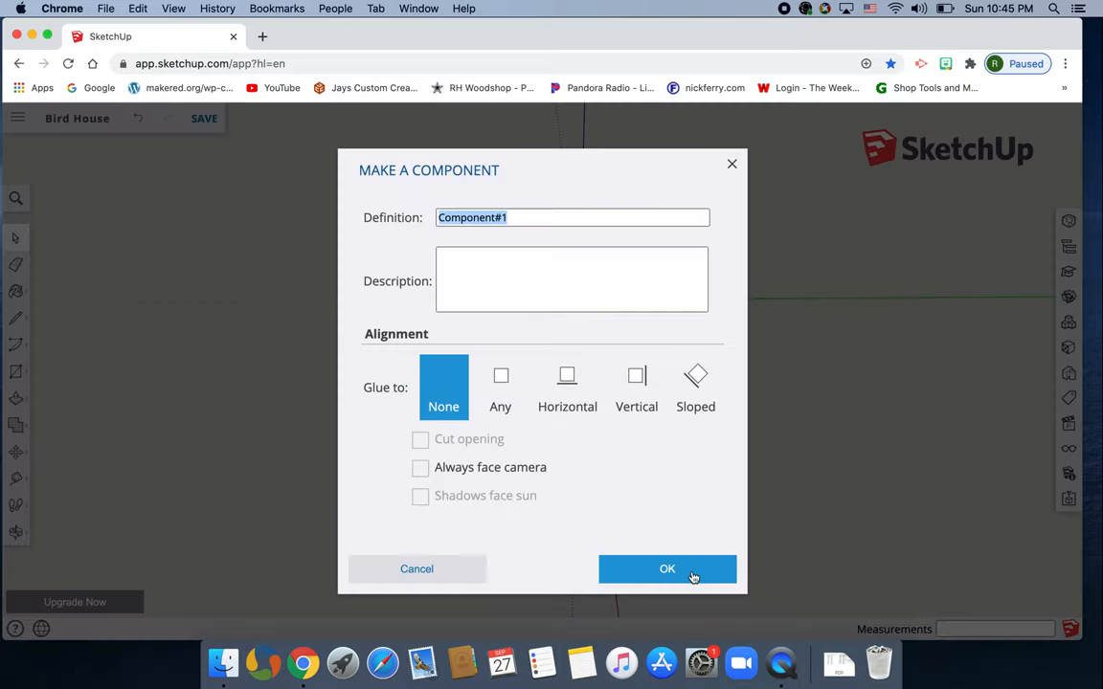
text(board)
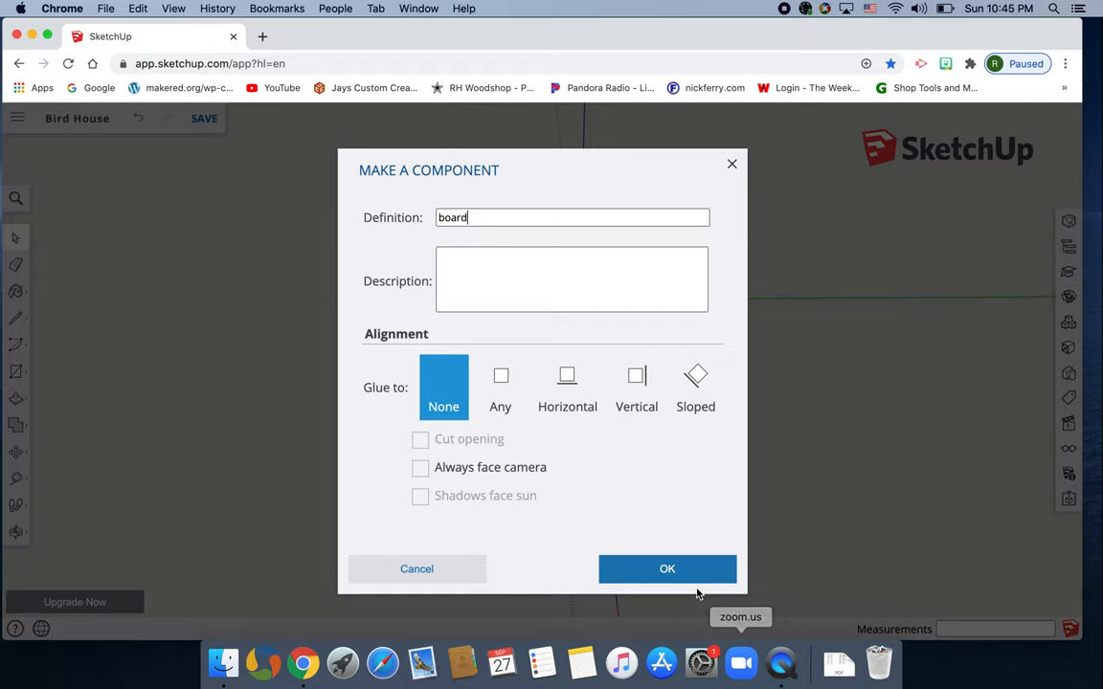
click(667, 568)
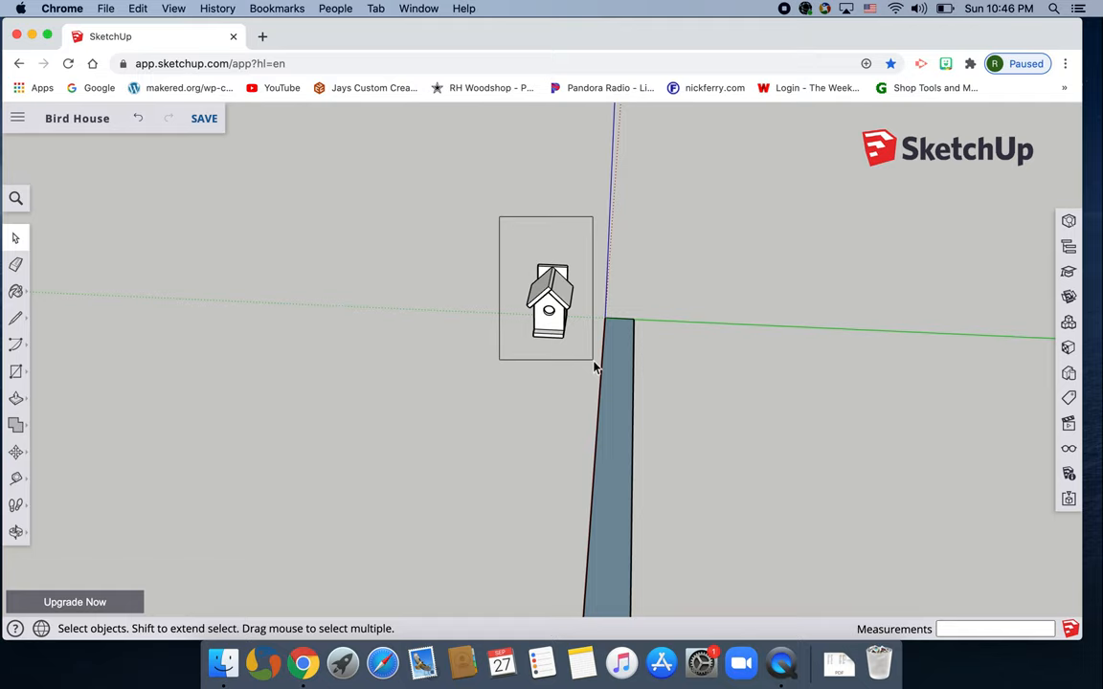
Step: Move-copy the birdhouse across the board and set it down along the green axis
click(548, 297)
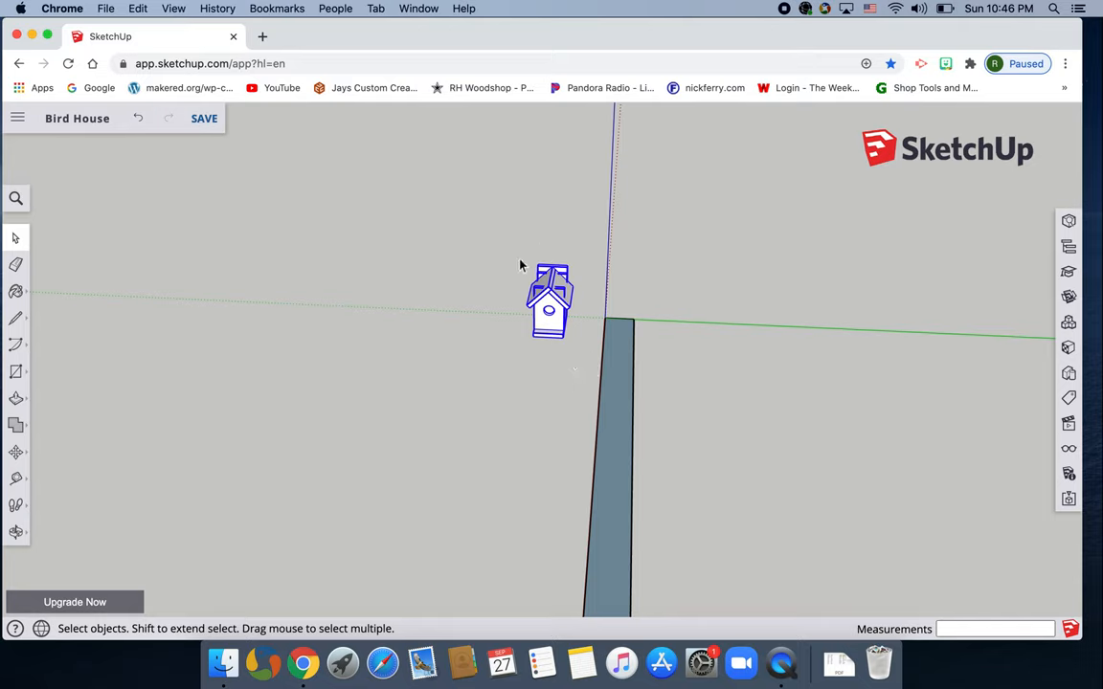
mouse_move(532, 297)
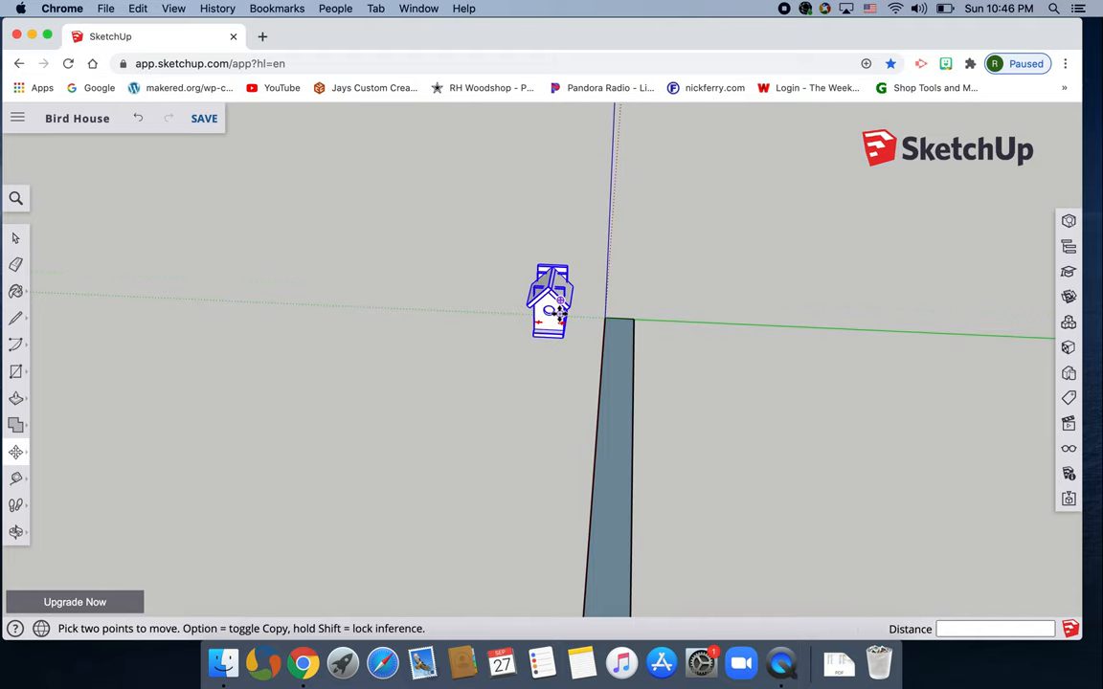
mouse_move(554, 316)
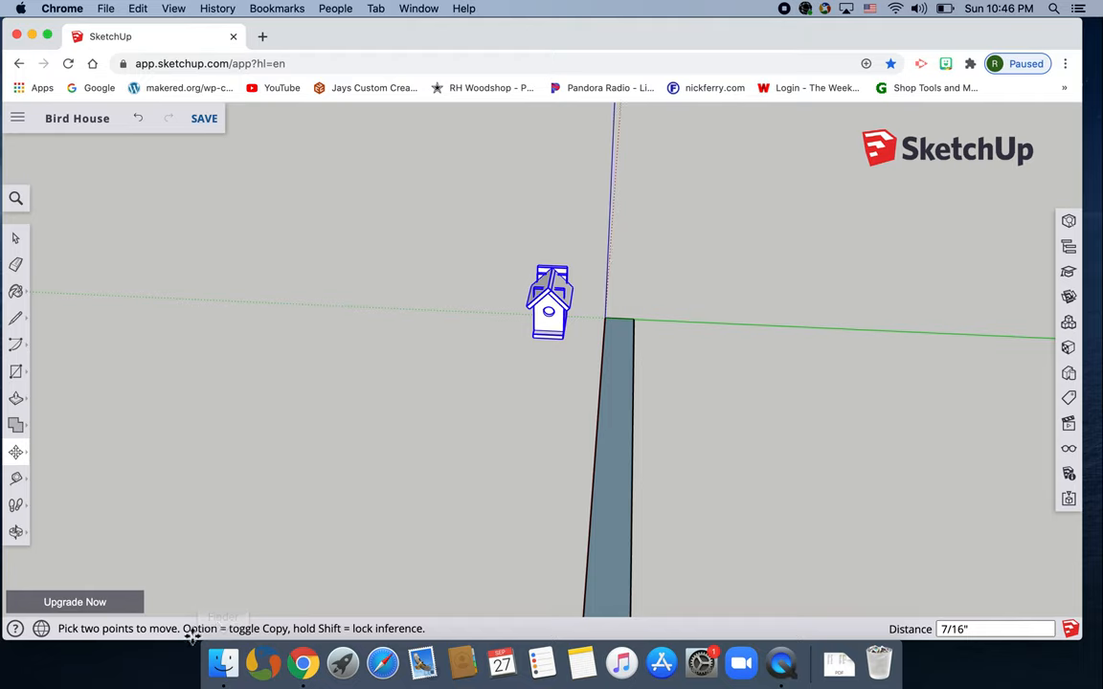
mouse_move(335, 617)
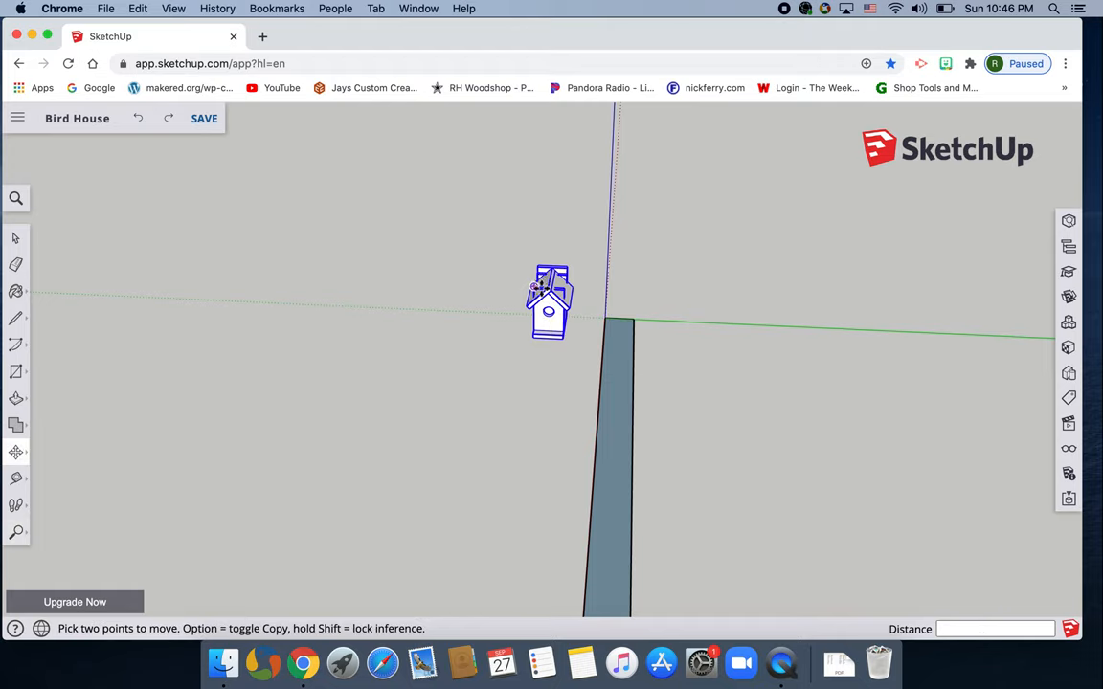
mouse_move(534, 322)
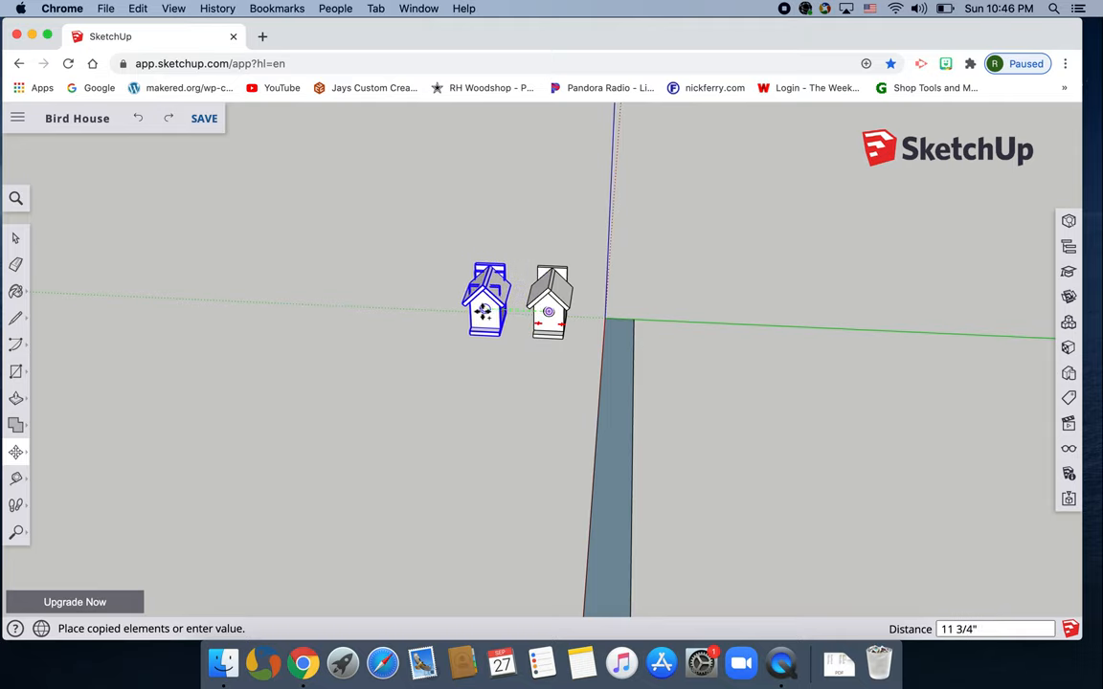
drag(486, 299, 708, 306)
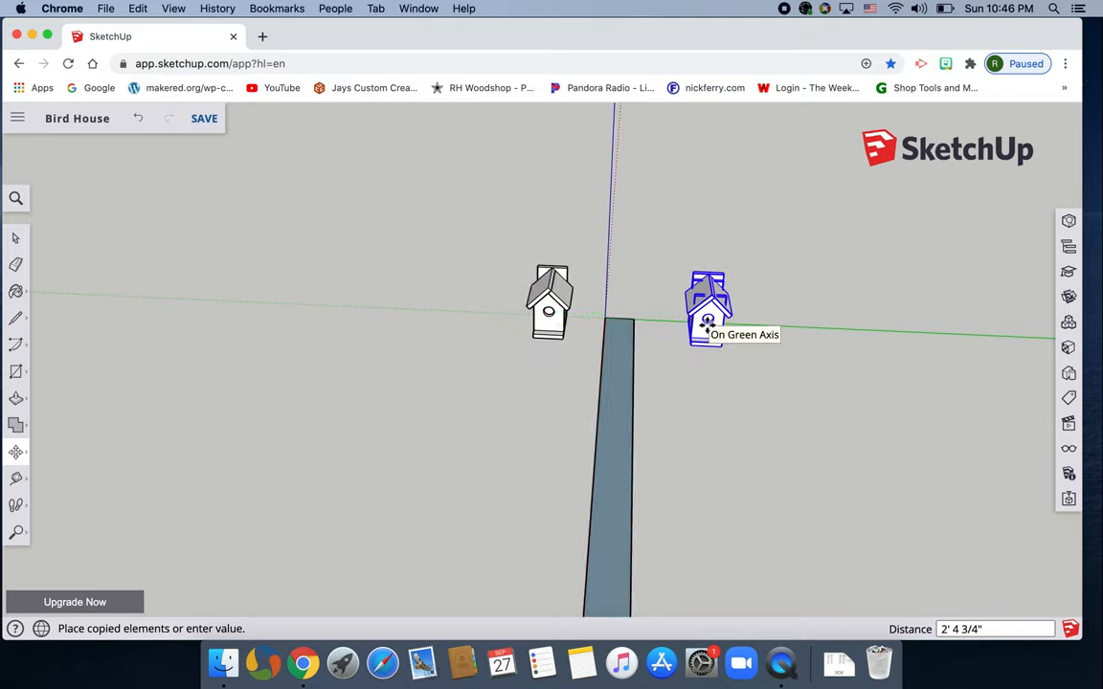
click(709, 322)
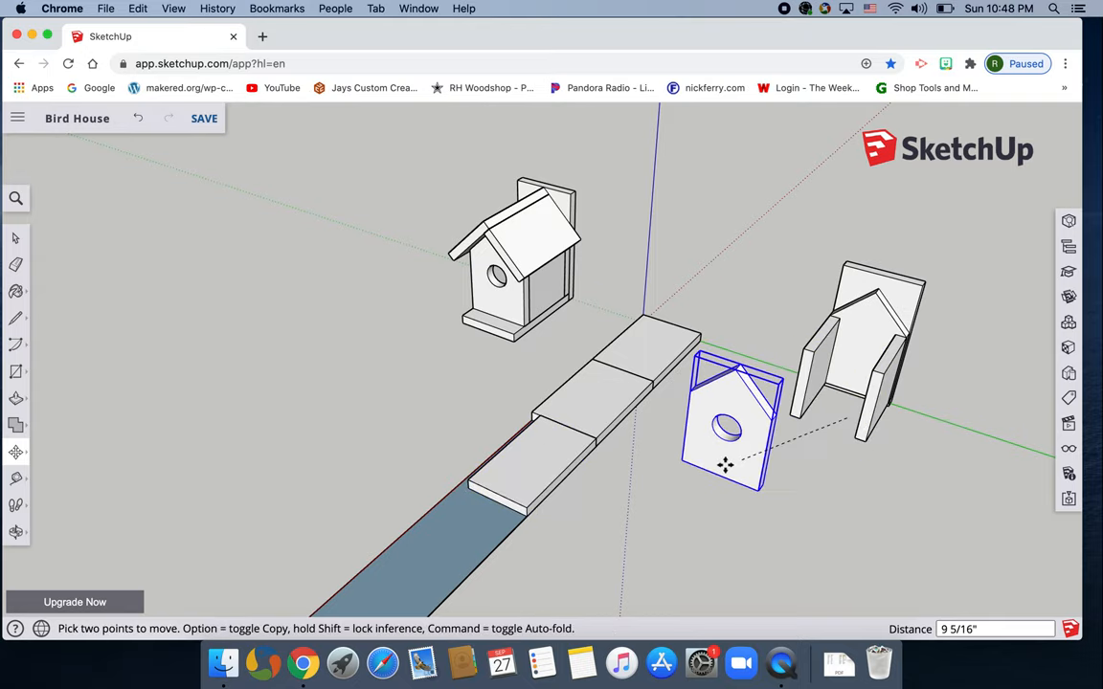
Step: Lay the holed front gable and the back gable flat end-to-end on the board
drag(724, 467, 482, 515)
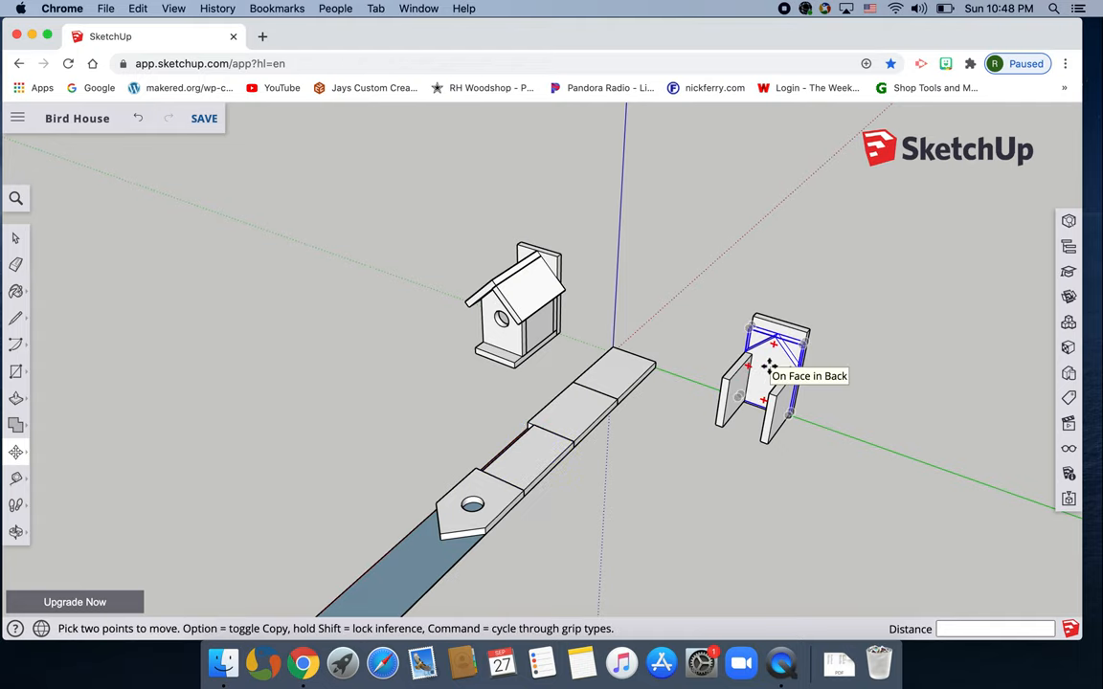
drag(766, 383, 425, 513)
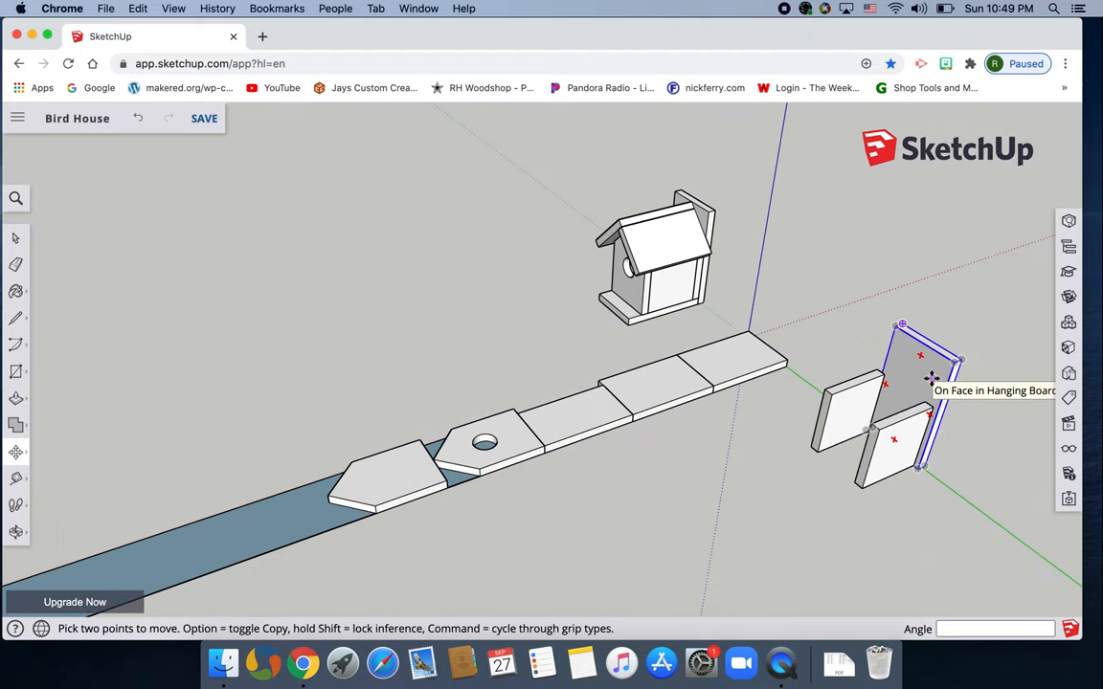
Step: Tip the hanging board flat into the row and bring a side piece to the board's end
drag(929, 383, 354, 450)
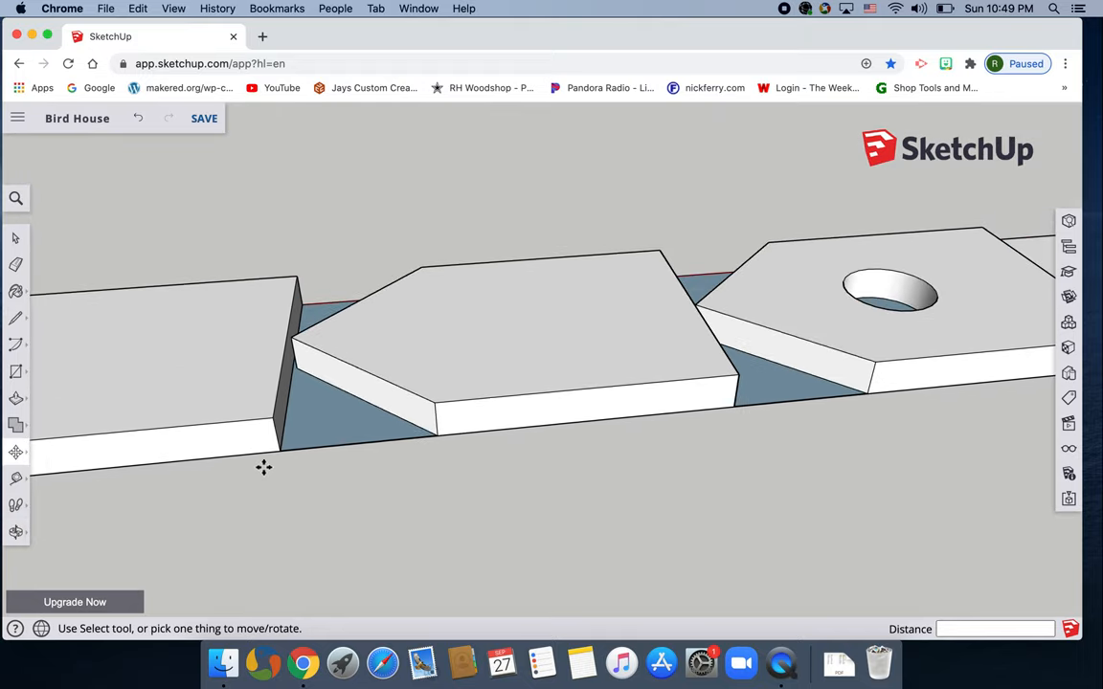
click(283, 450)
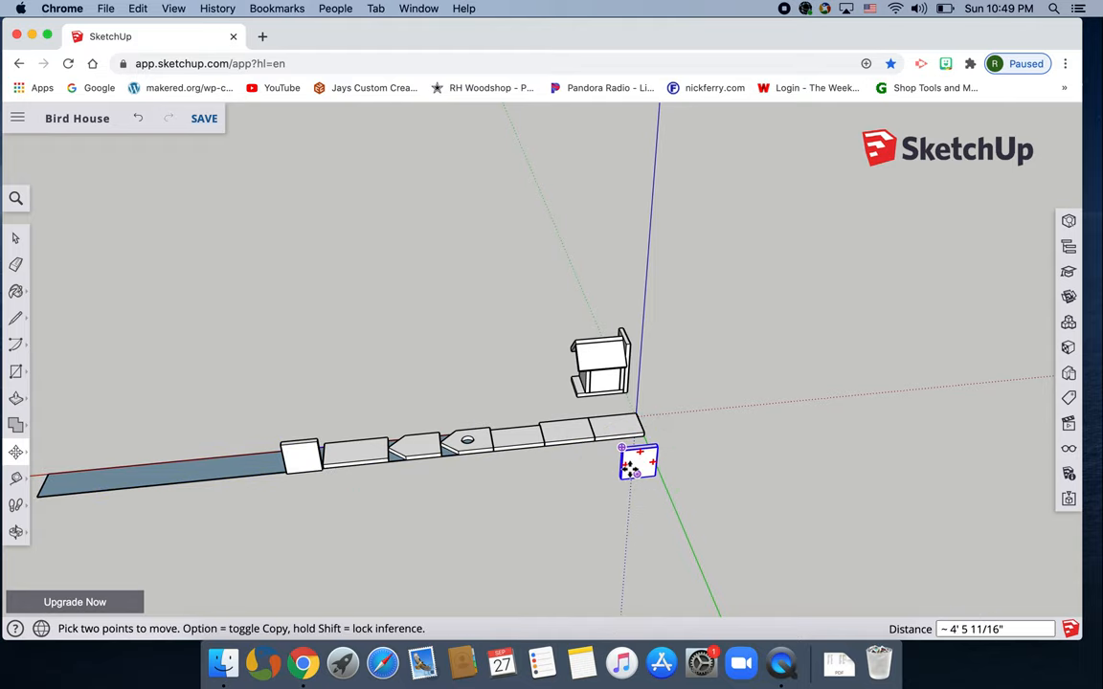
drag(636, 462, 258, 470)
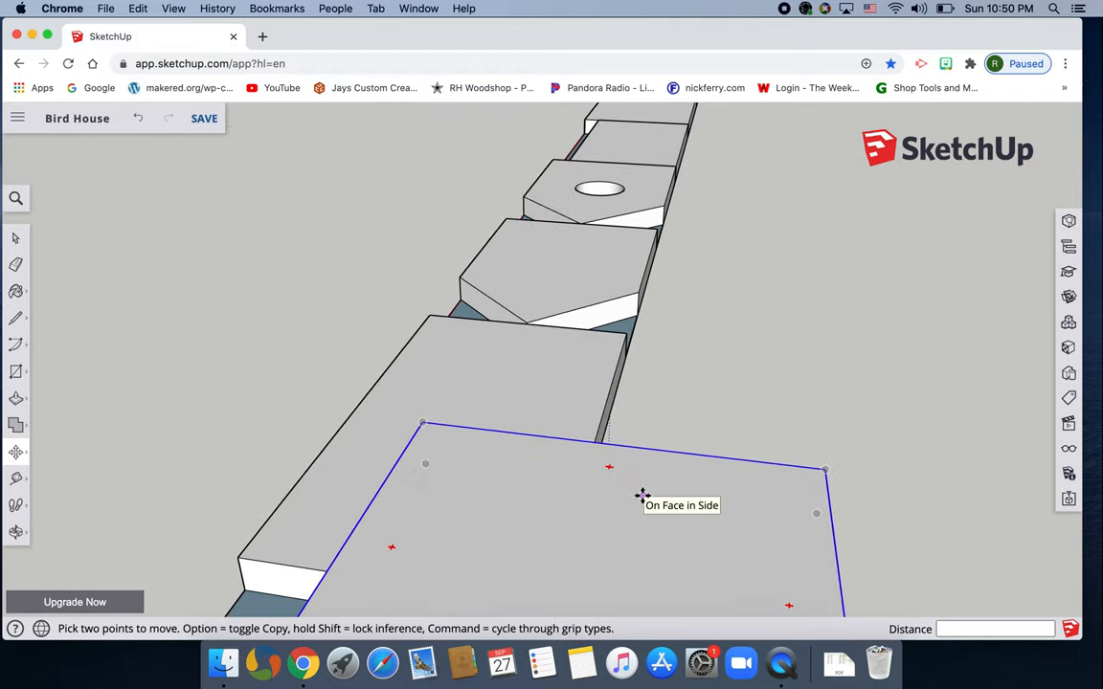
scroll(down, 3)
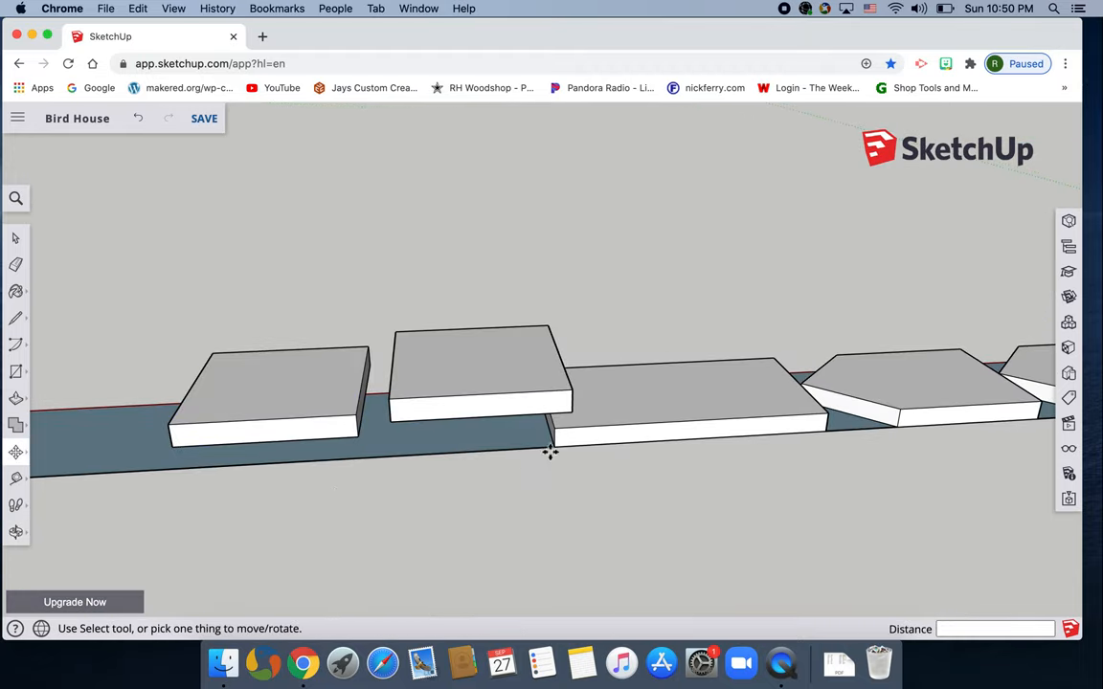
Step: Snap both raised side pieces down flat on the board against their neighbours
click(479, 373)
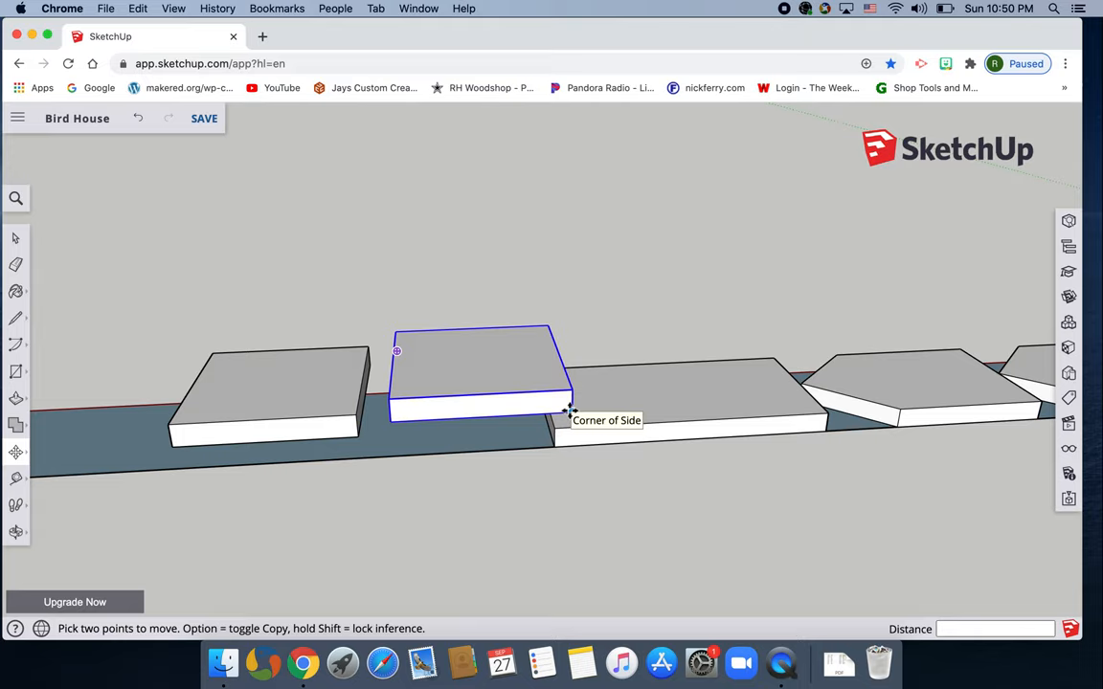
drag(571, 412, 532, 440)
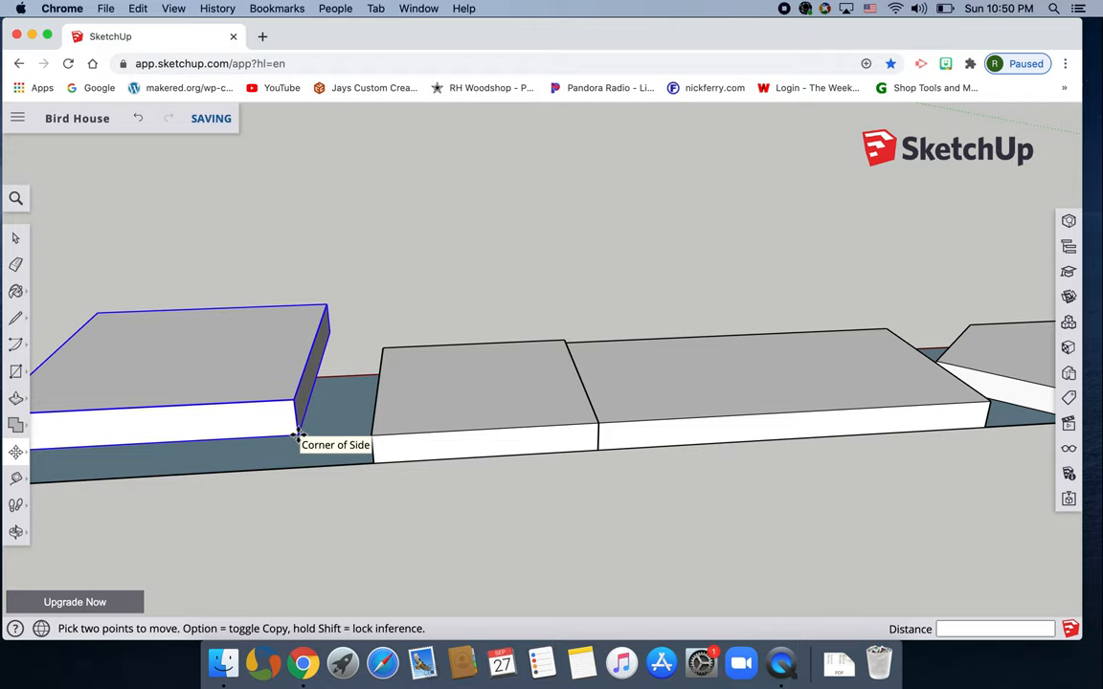
drag(297, 437, 374, 460)
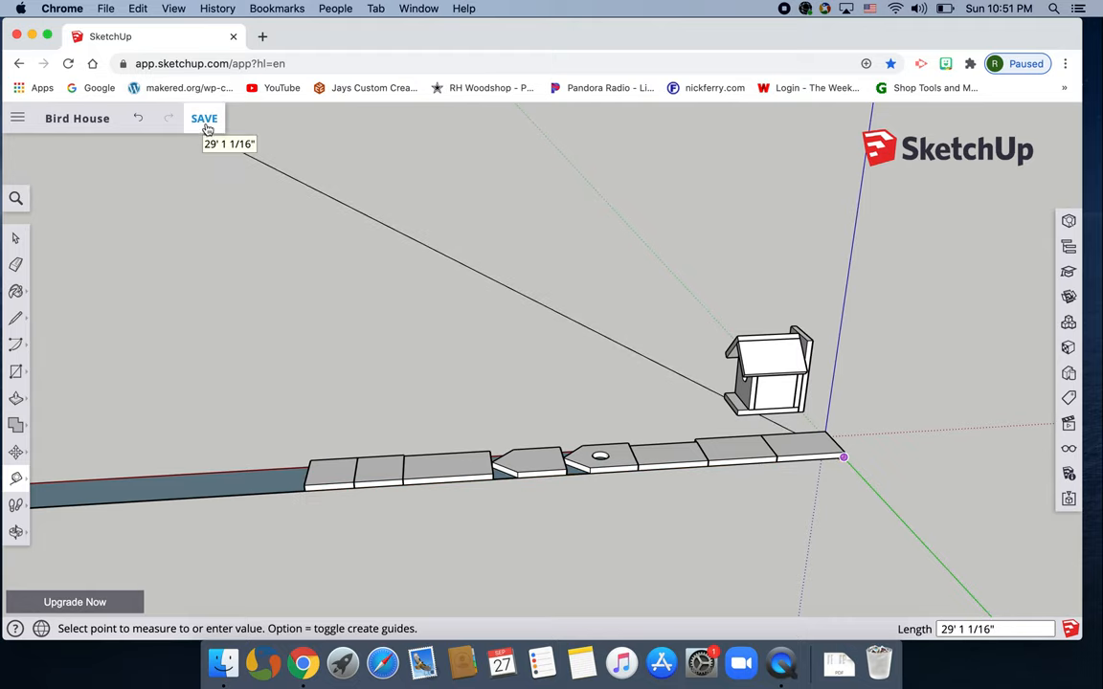
Step: Save the Bird House model after measuring the row's full length
click(203, 118)
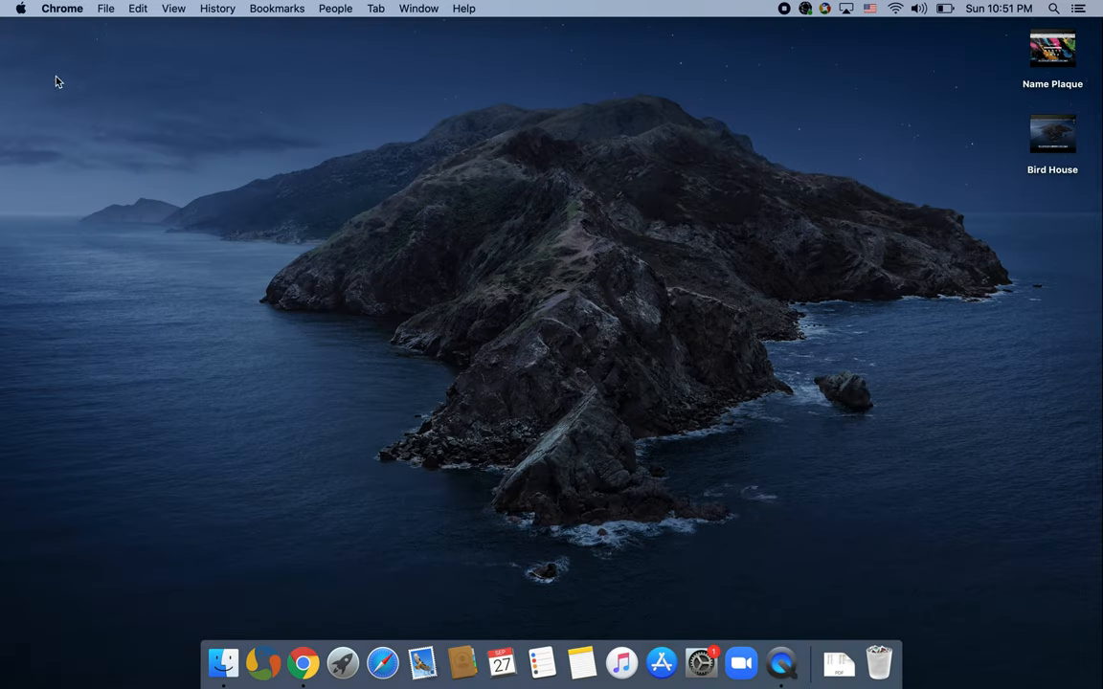
mouse_move(375, 159)
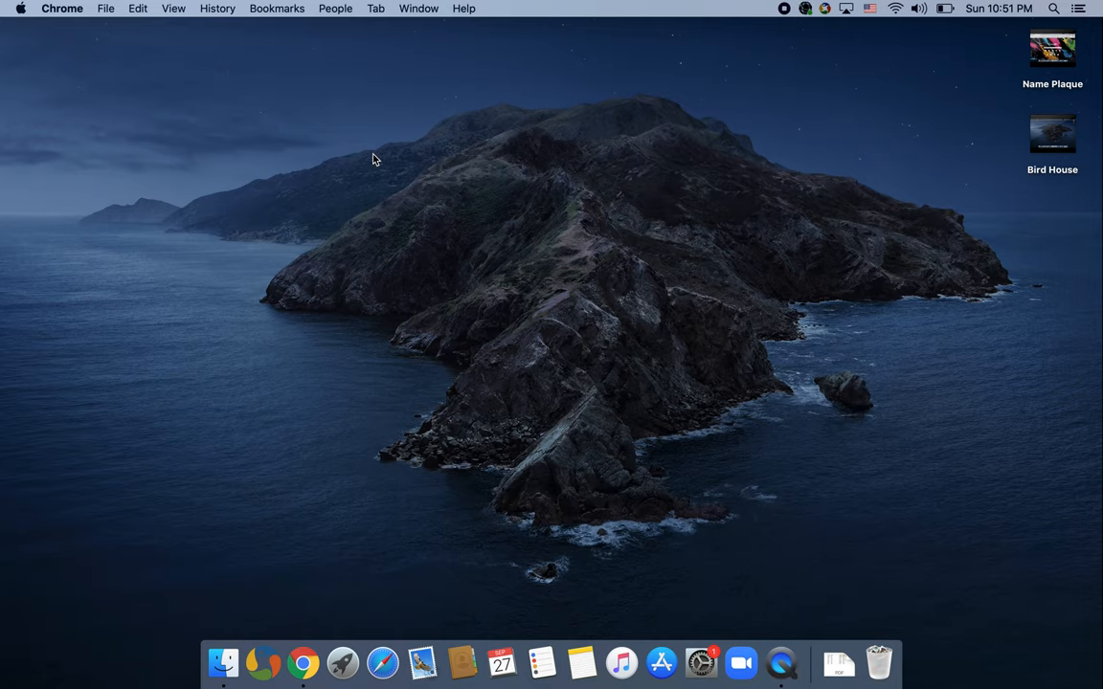
mouse_move(670, 44)
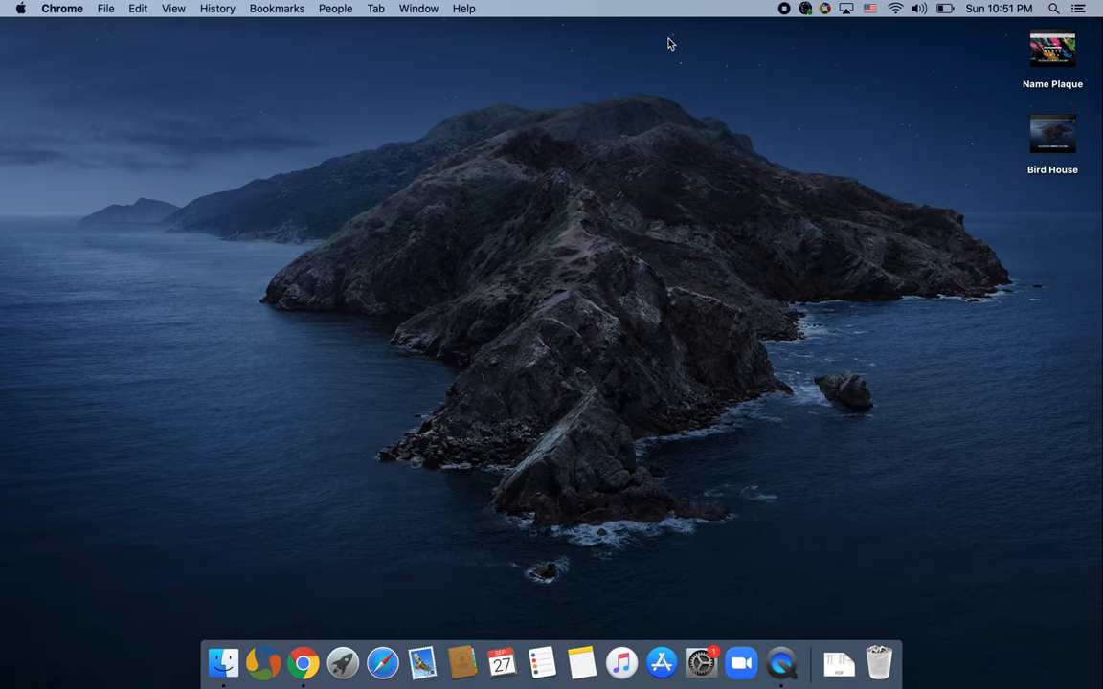